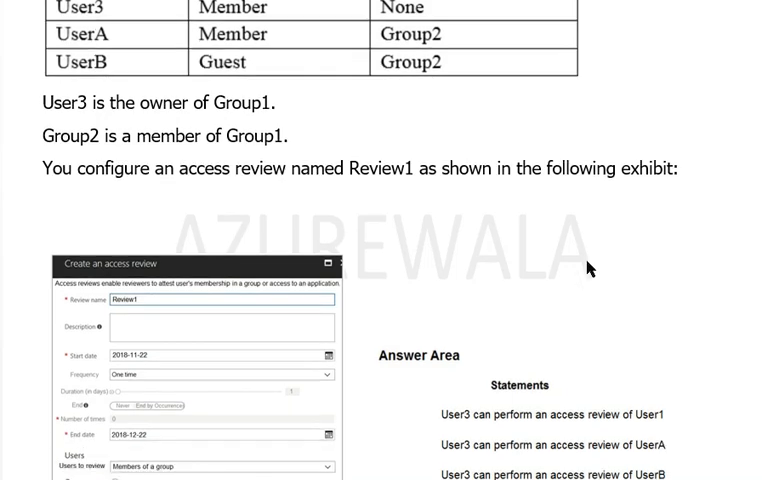
Scroll to the Review1 access review exhibit and the three User3 answer statements.
scroll(down, 3)
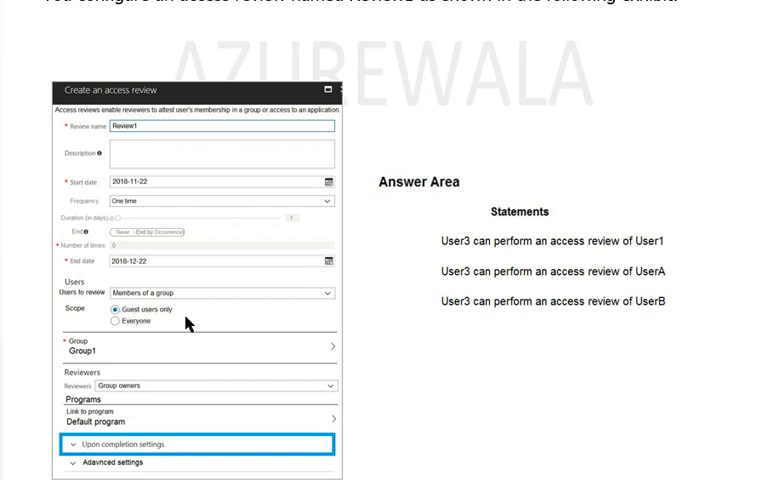
mouse_move(110, 362)
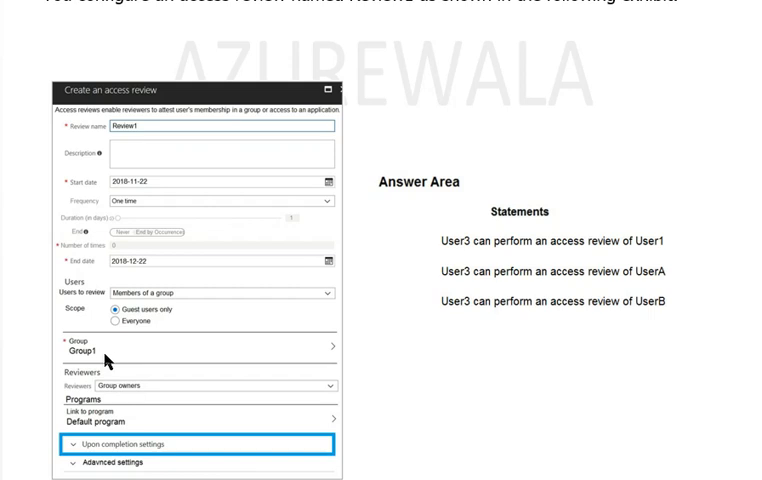
mouse_move(116, 386)
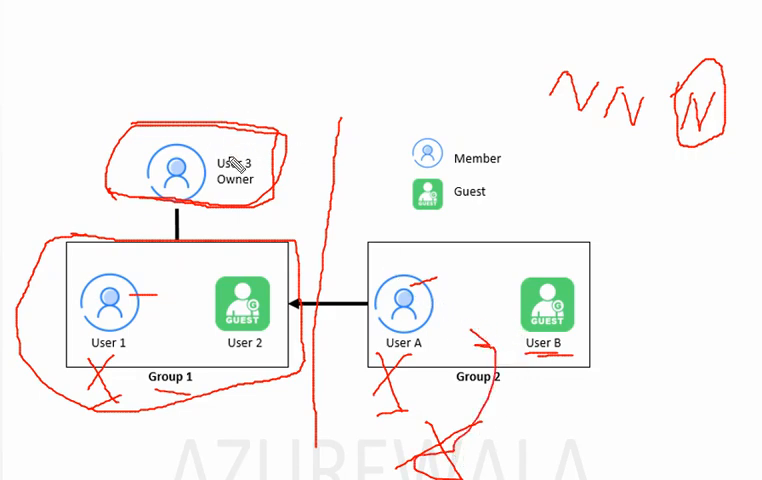
Underline the three handwritten N answers beside the annotated group diagram in red.
drag(524, 118, 690, 180)
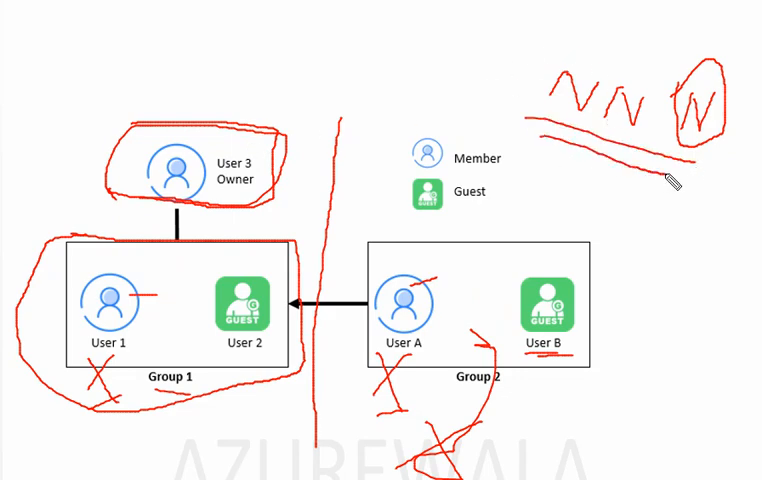